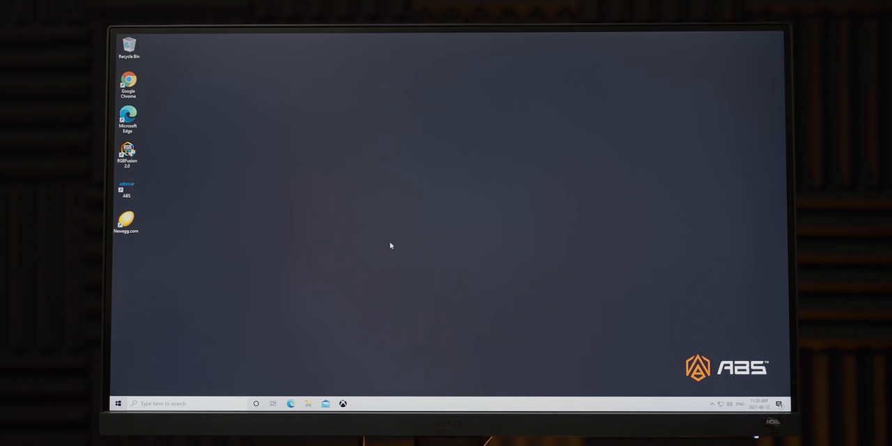
Show the Start menu with its installed-app list and pinned tiles over the desktop
left_click(117, 404)
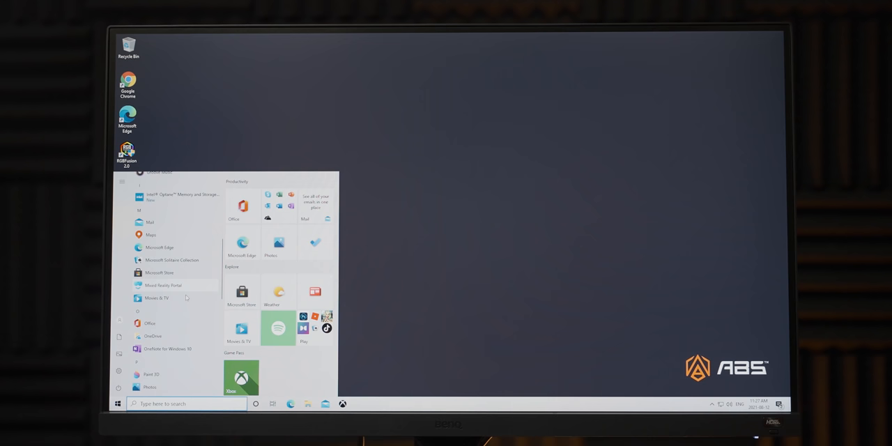